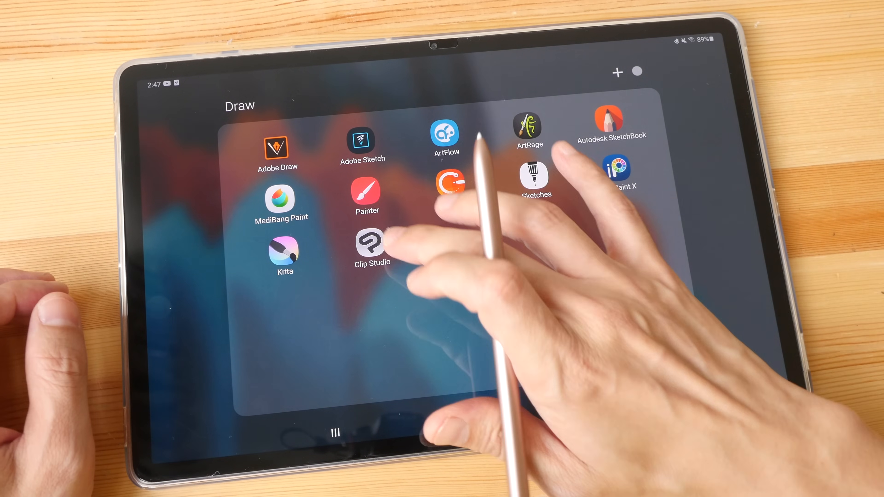
# Launch Clip Studio Paint from the Draw folder on the home screen
pyautogui.click(369, 246)
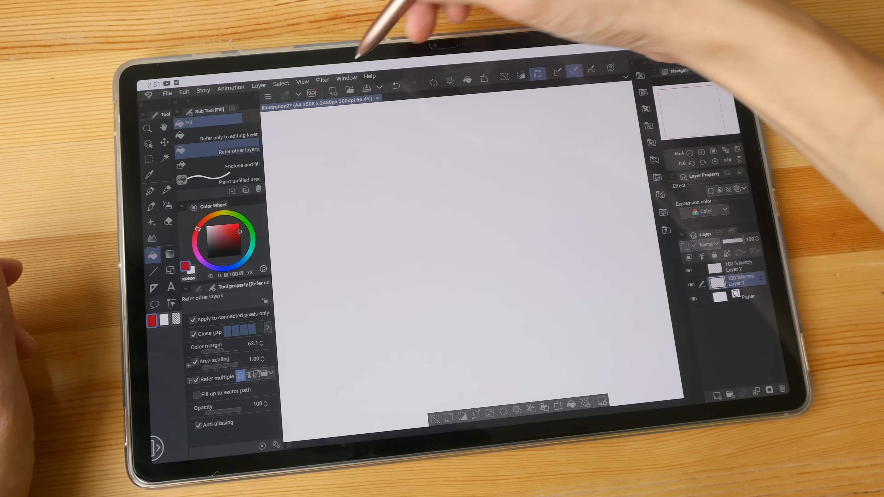
# Show the File menu's Export, Import and Share entries, then the app and Edit menus
pyautogui.click(346, 79)
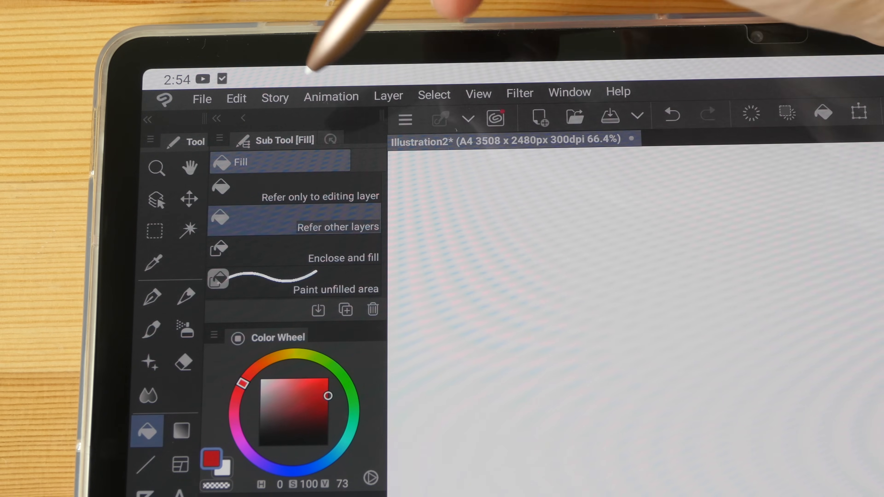
pyautogui.click(202, 98)
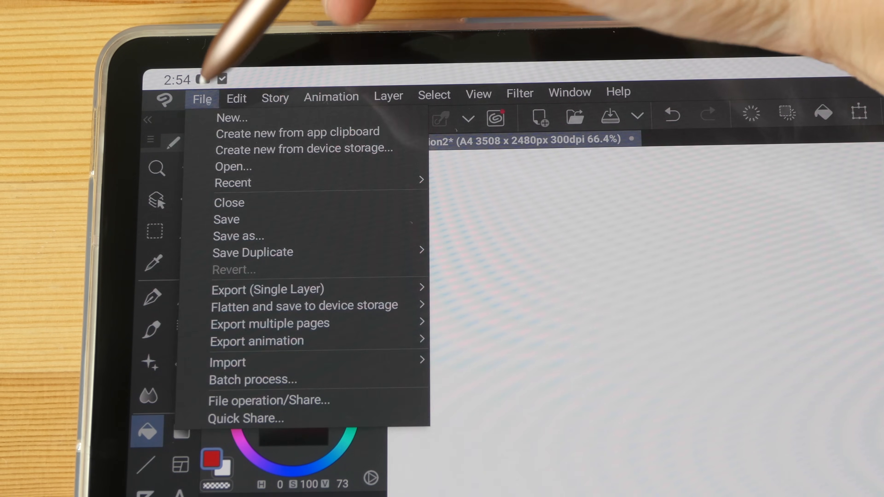
pyautogui.click(164, 100)
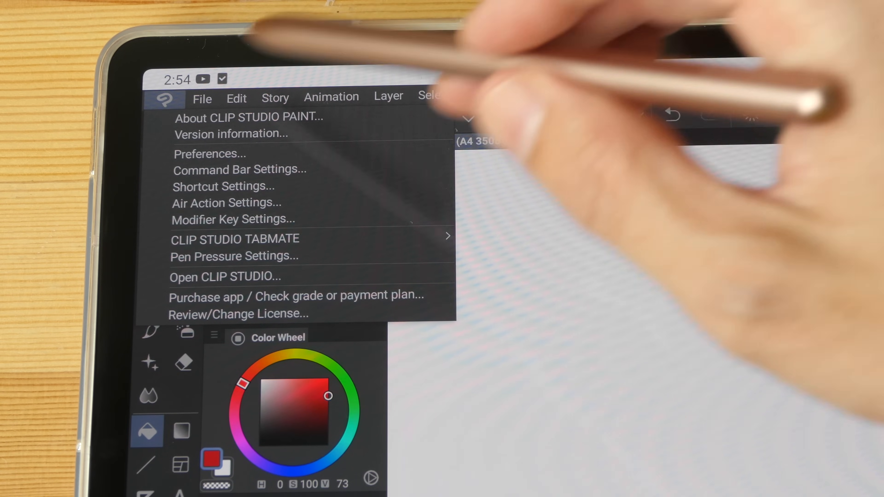
pyautogui.click(202, 98)
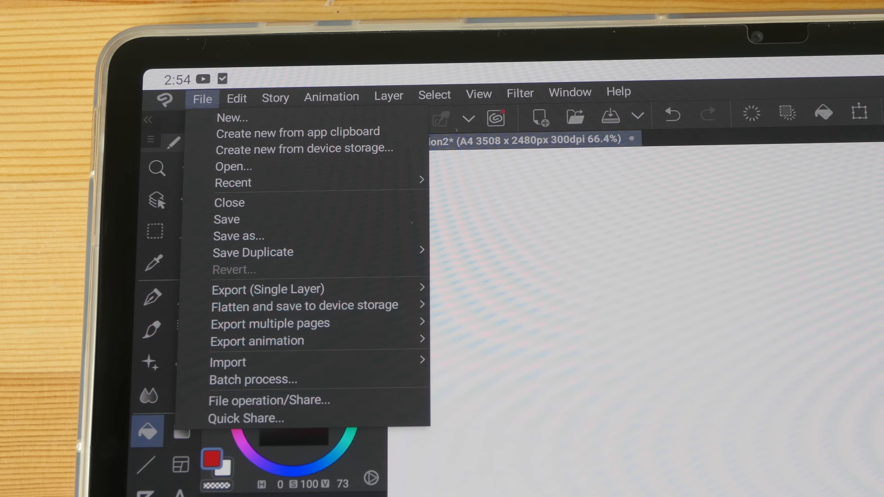
pyautogui.click(236, 99)
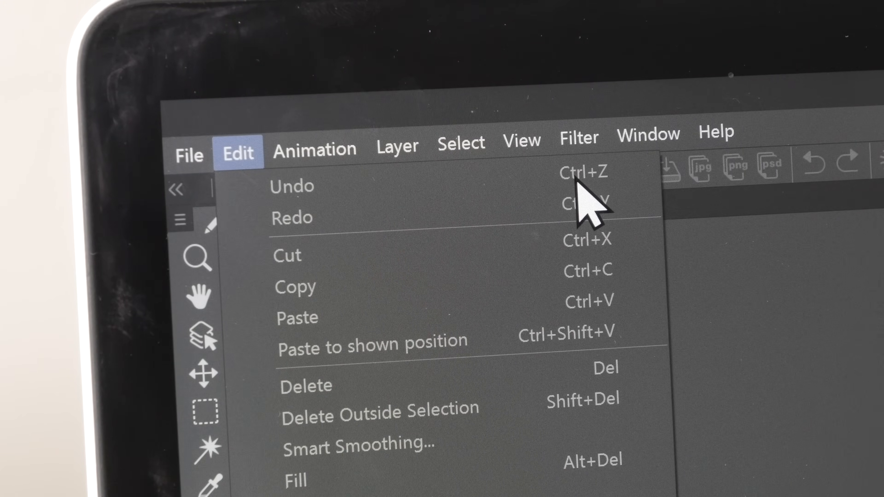
pyautogui.moveTo(315, 293)
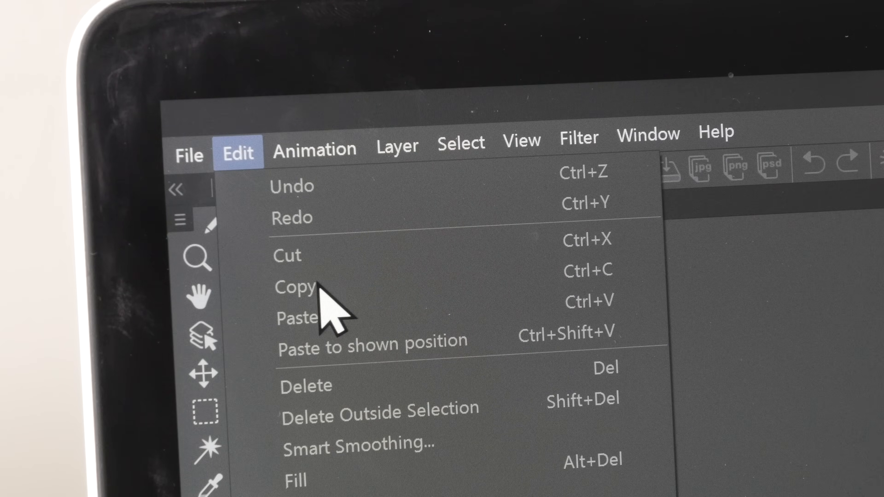
pyautogui.moveTo(330, 302)
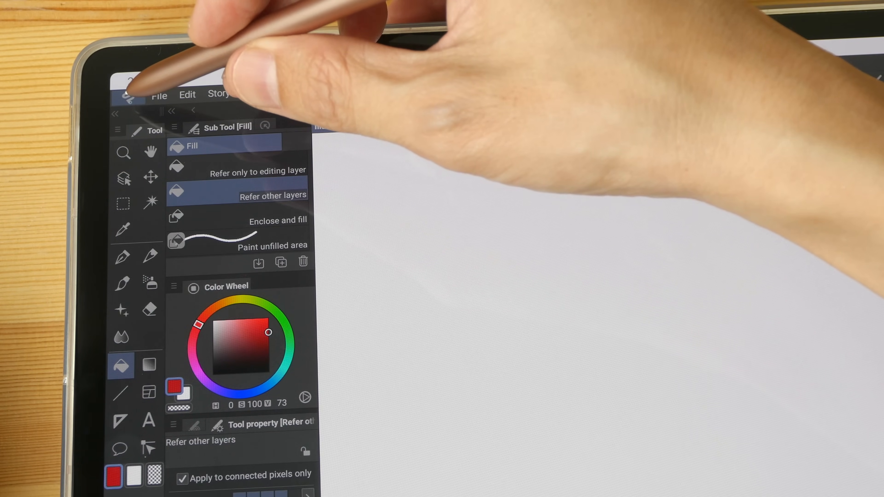
# Open Shortcut Settings from the Clip Studio app menu
pyautogui.click(127, 101)
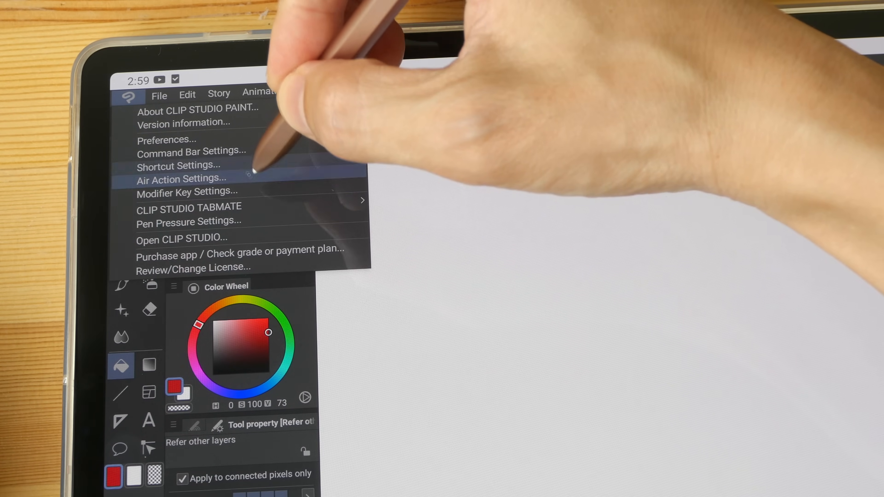
pyautogui.click(160, 95)
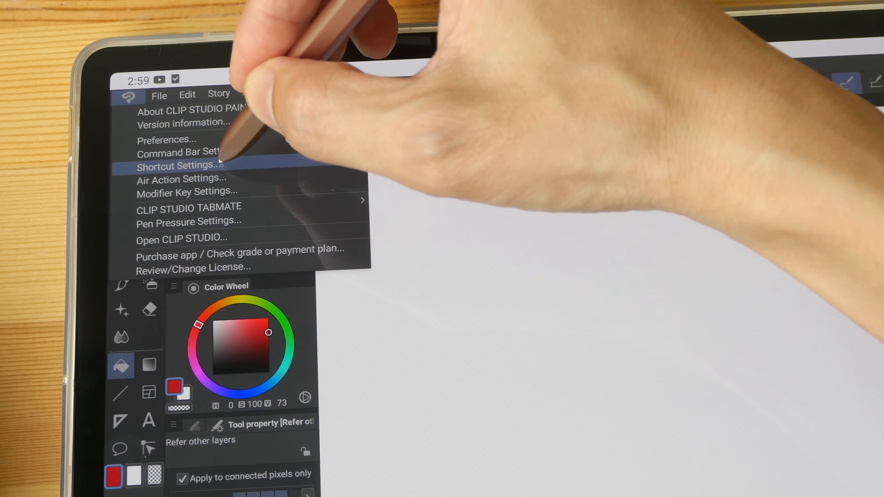
pyautogui.click(177, 165)
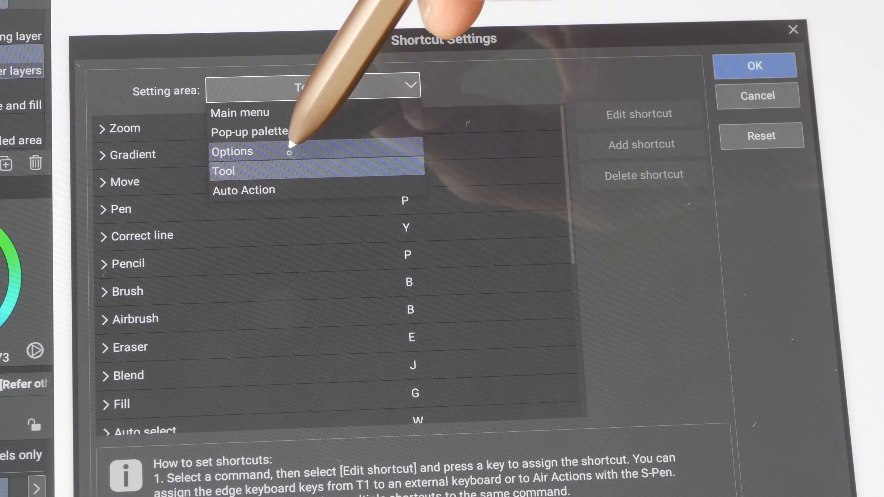
# In the Options shortcut area, map brush-size presets to the T1 and T2 edge keys
pyautogui.click(232, 151)
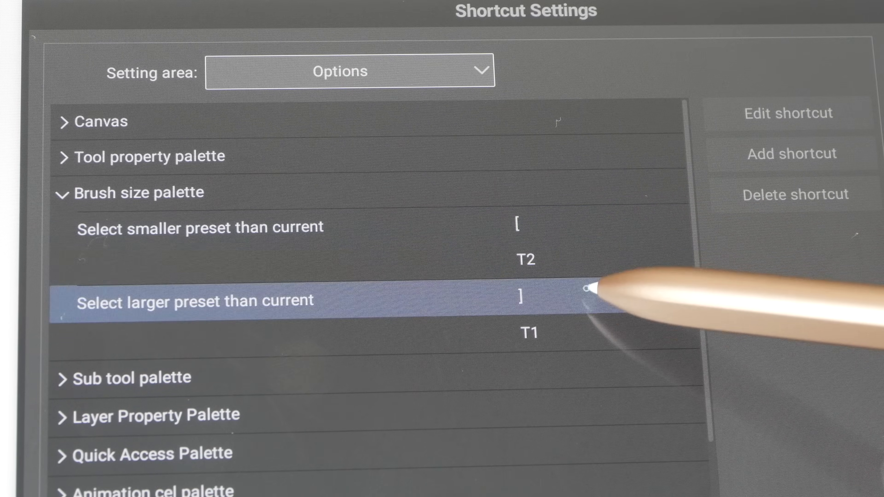
pyautogui.click(183, 232)
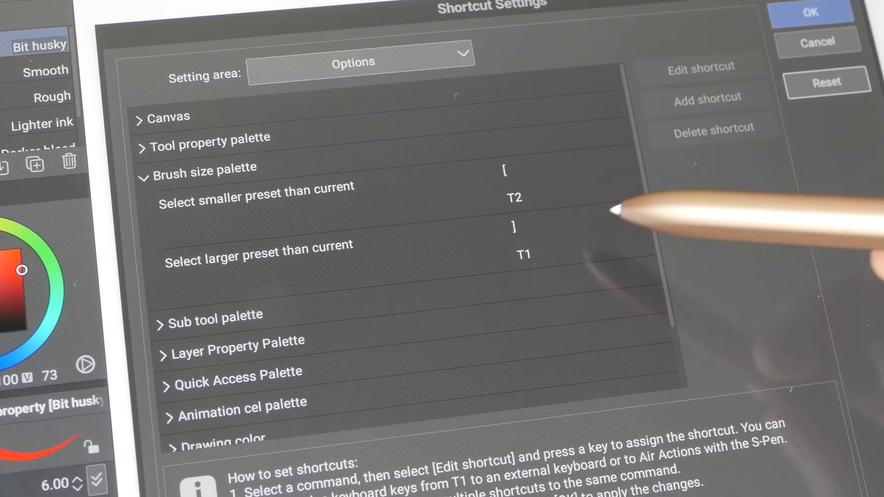
pyautogui.click(240, 202)
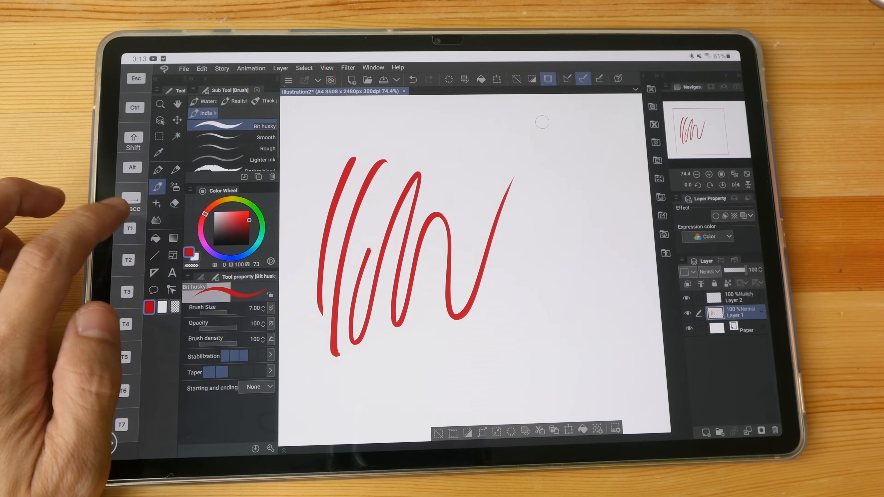
# Draw a thin red zigzag with Bit husky, then a broader one after raising the size with T1
pyautogui.moveTo(559, 164); pyautogui.dragTo(502, 366)
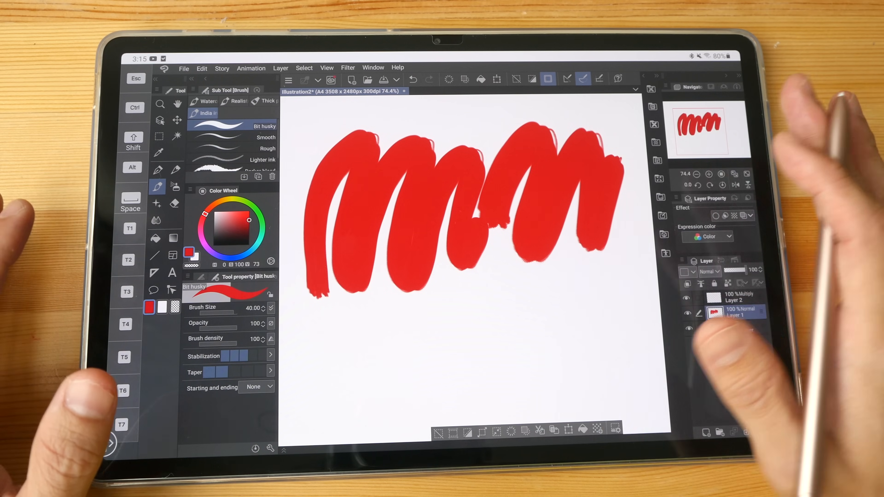
pyautogui.click(735, 313)
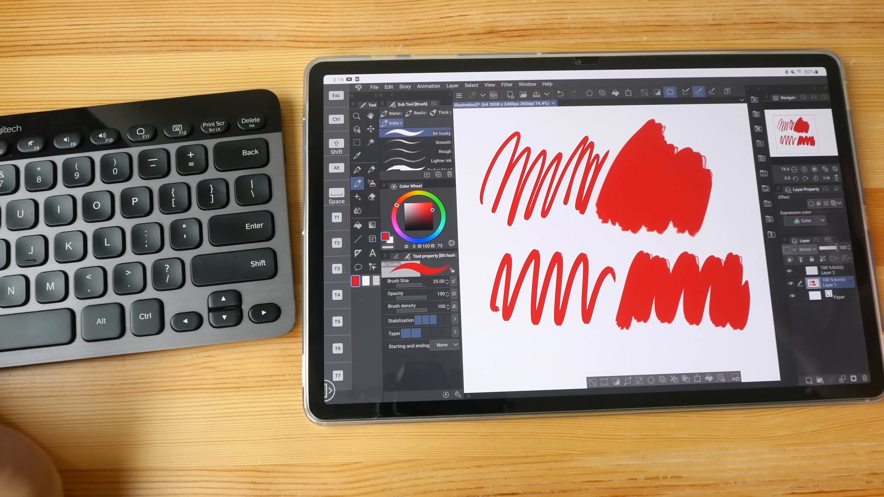
# Reopen the Clip Studio app menu after drawing with the keyboard bracket keys
pyautogui.click(359, 87)
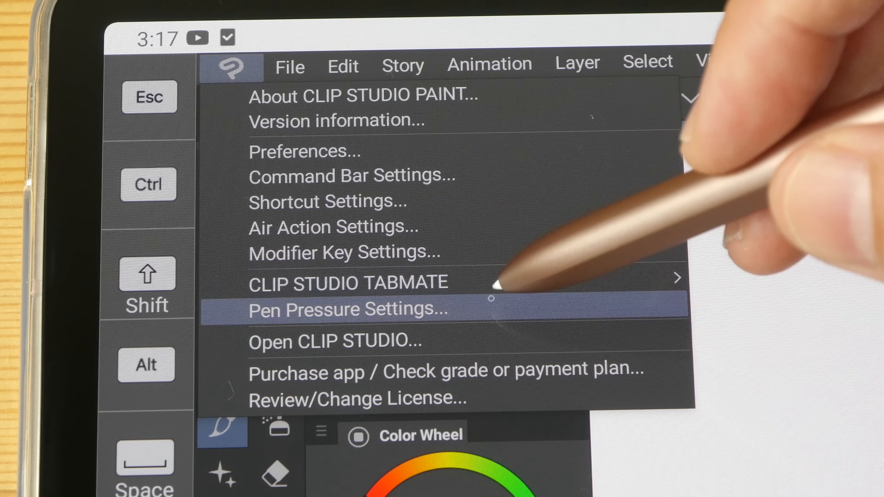
pyautogui.moveTo(511, 315)
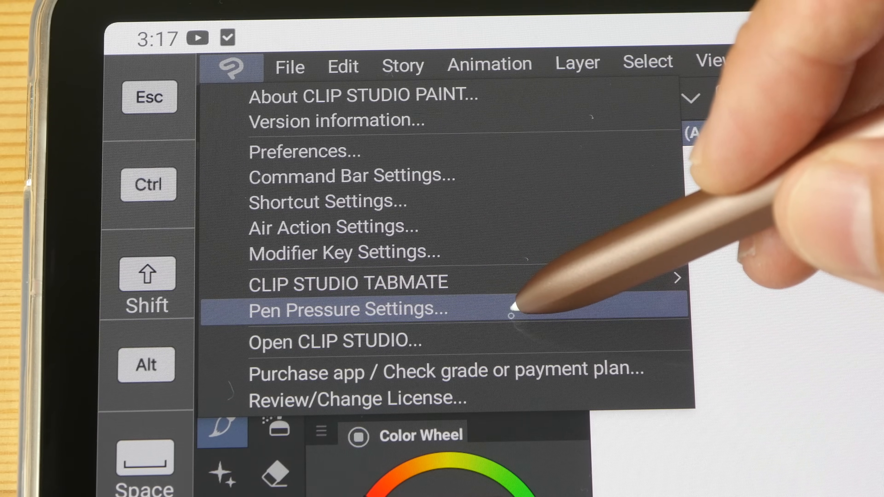
# Open Pen Pressure Settings from the app menu
pyautogui.click(332, 314)
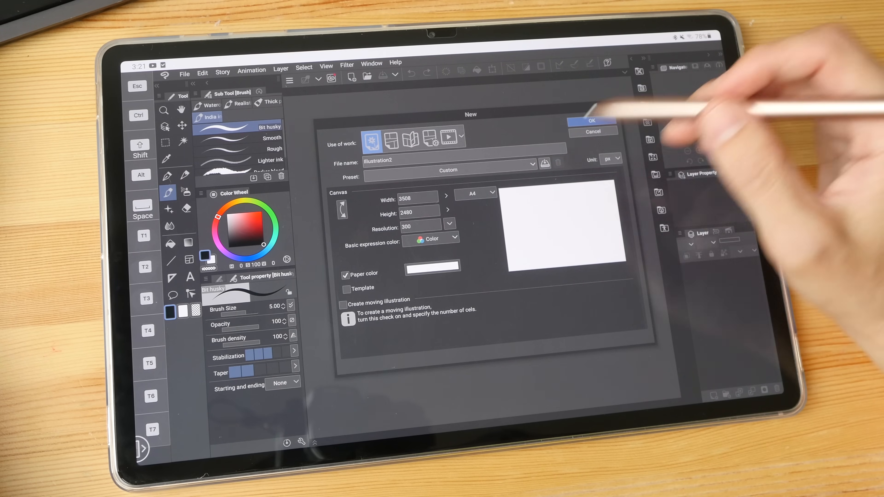
# Create Illustration2 as a new A4 canvas at 3508 x 2480 px, 300 dpi
pyautogui.click(477, 193)
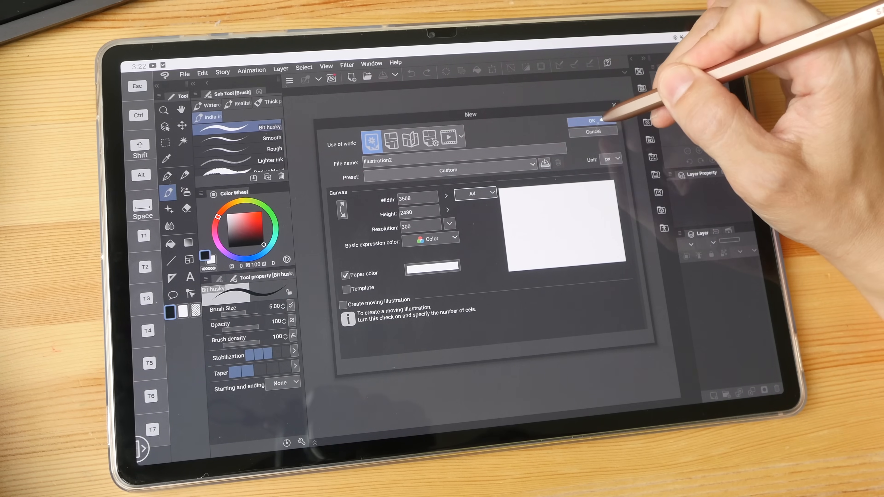
pyautogui.click(592, 121)
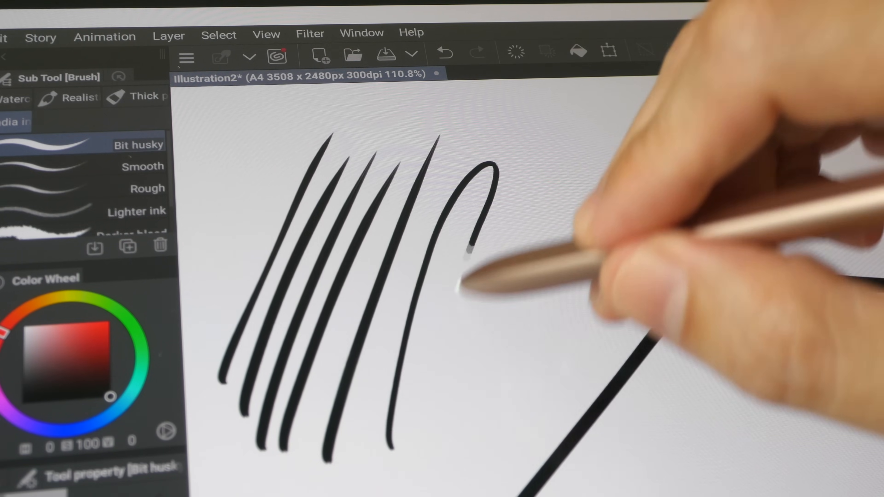
# Ink test strokes and a box outline with a letter A on its top face
pyautogui.moveTo(468, 254); pyautogui.dragTo(705, 141)
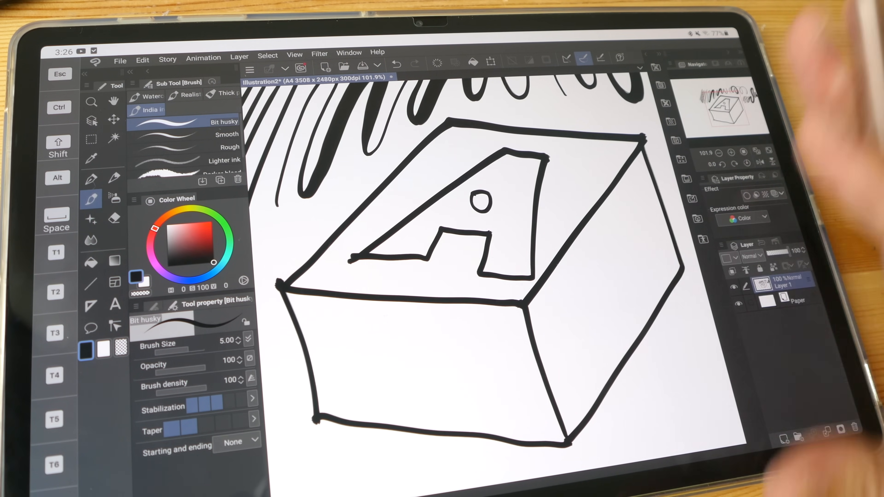
# Choose the Fill tool, add Layer 2 set to Multiply, and pick red for filling
pyautogui.click(114, 262)
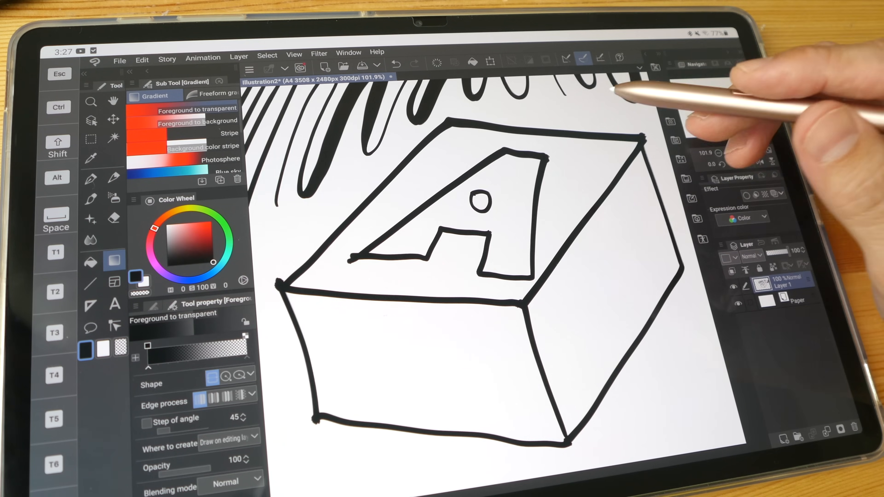
pyautogui.click(90, 263)
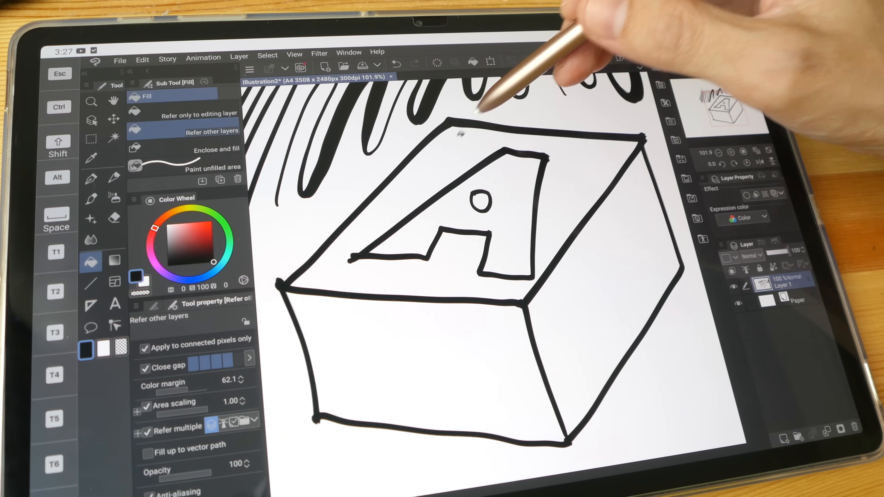
pyautogui.click(461, 135)
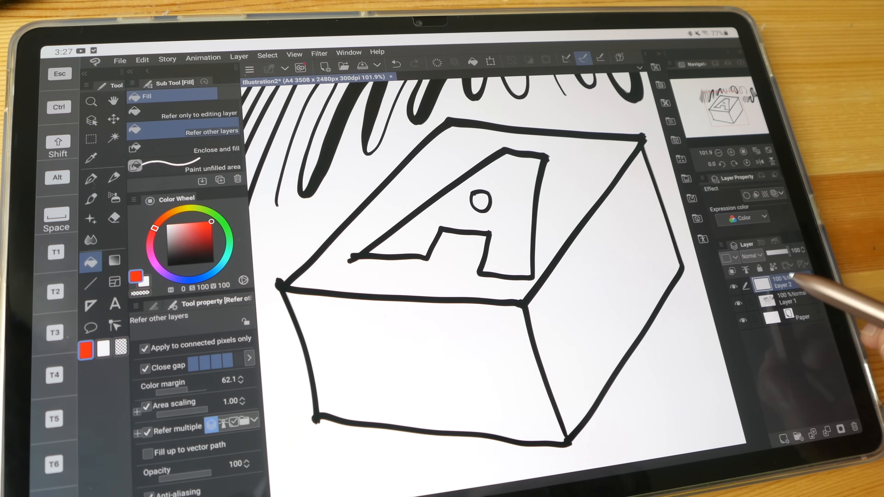
pyautogui.click(752, 256)
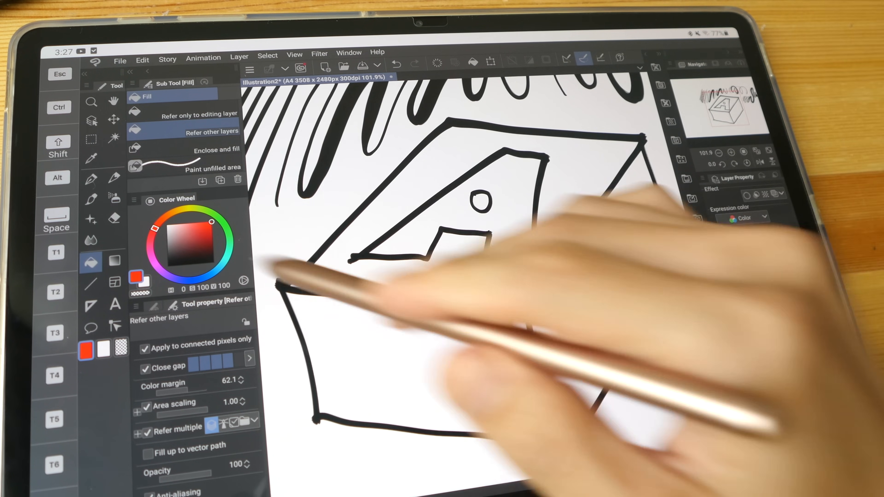
pyautogui.click(349, 53)
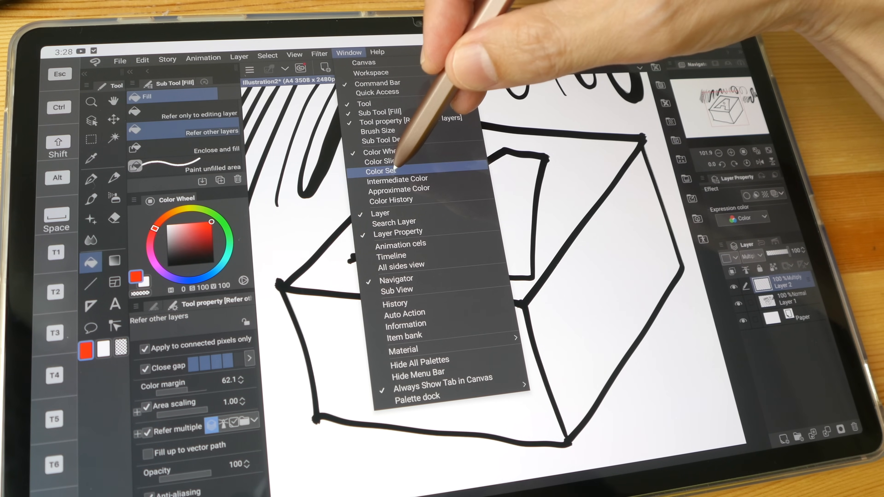
# Show the Color Set palette from the Window menu
pyautogui.click(381, 170)
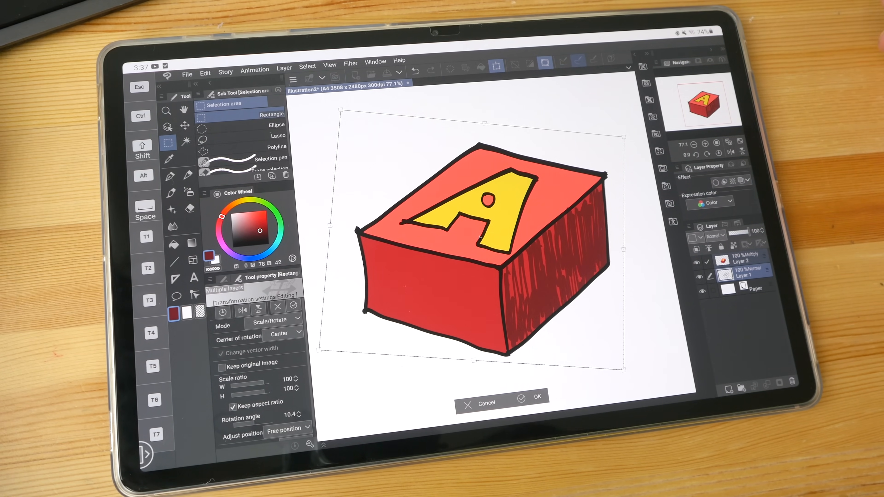
# Confirm the block's rotation and crop the canvas to the rectangle selection around it
pyautogui.click(521, 400)
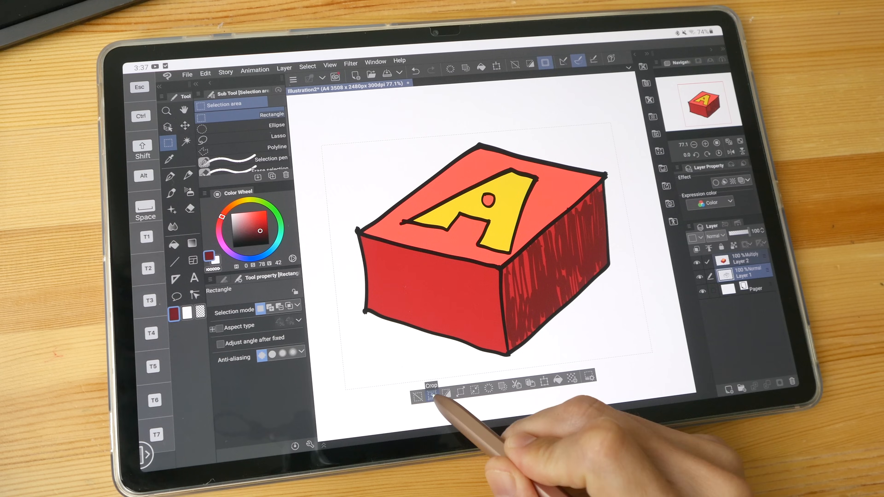
pyautogui.click(433, 395)
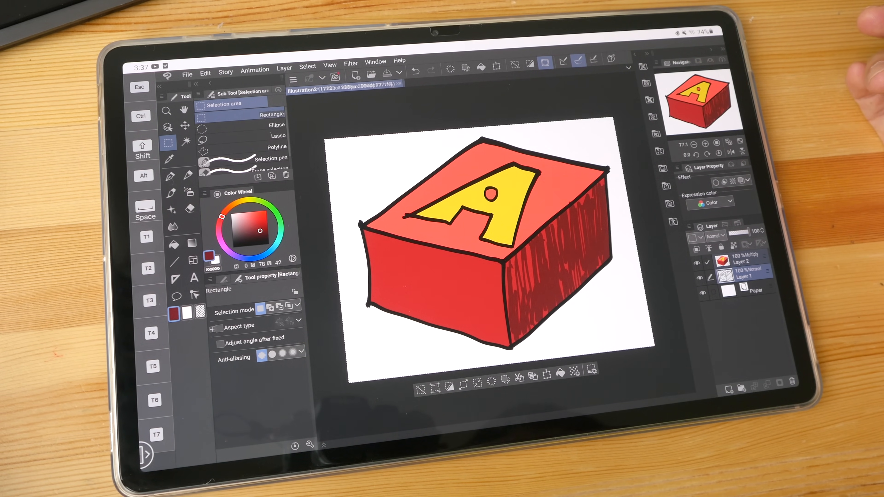
pyautogui.click(187, 73)
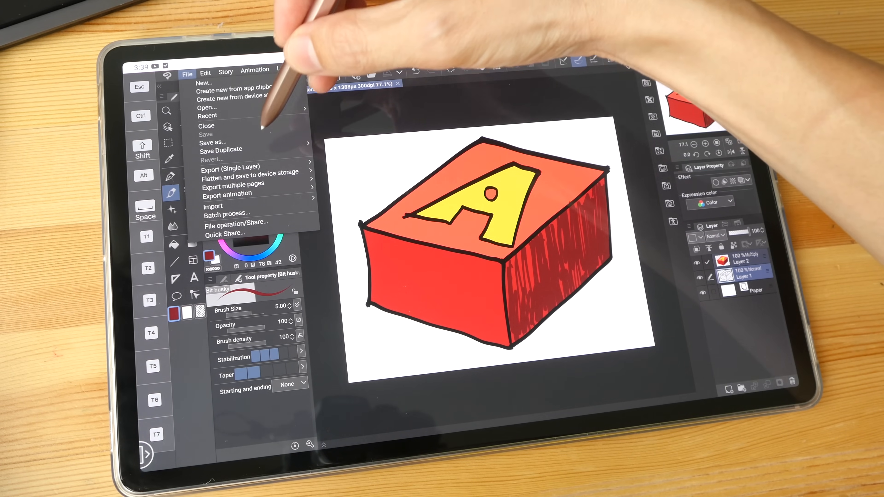
# Export Illustration2.clip from the file list and save it into the tablet's Downloads folder
pyautogui.click(212, 143)
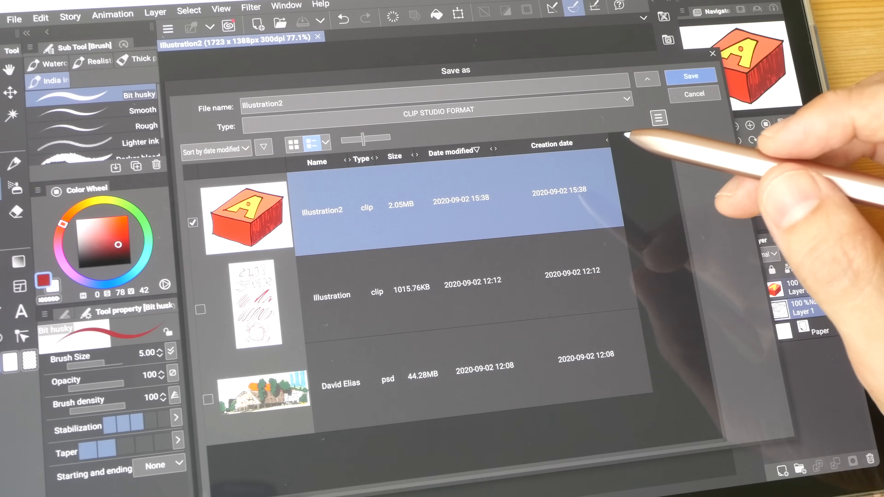
pyautogui.moveTo(646, 99)
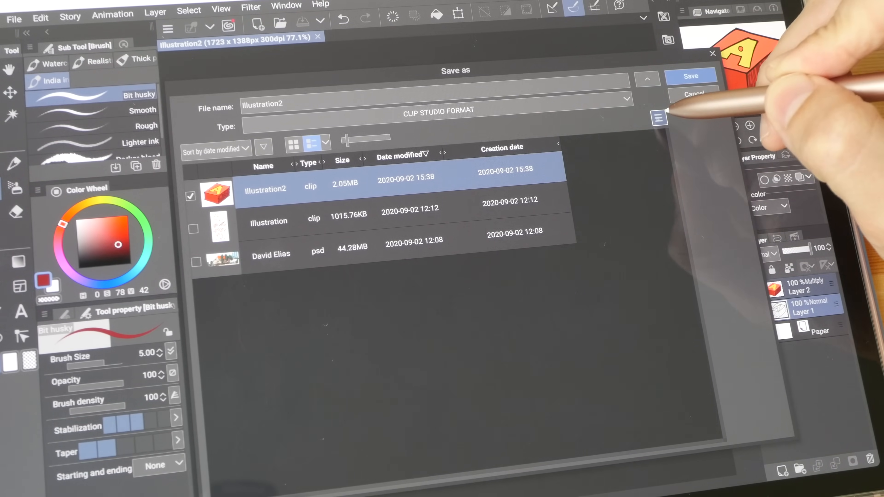
pyautogui.click(659, 117)
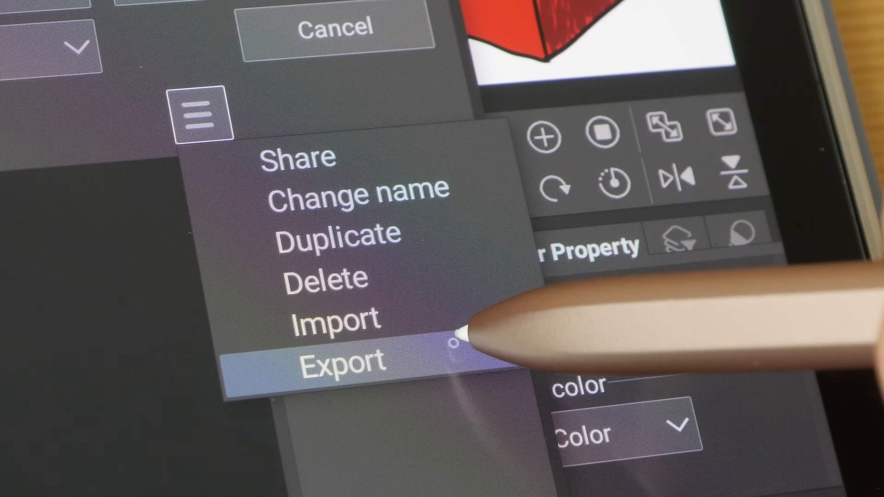
pyautogui.click(341, 364)
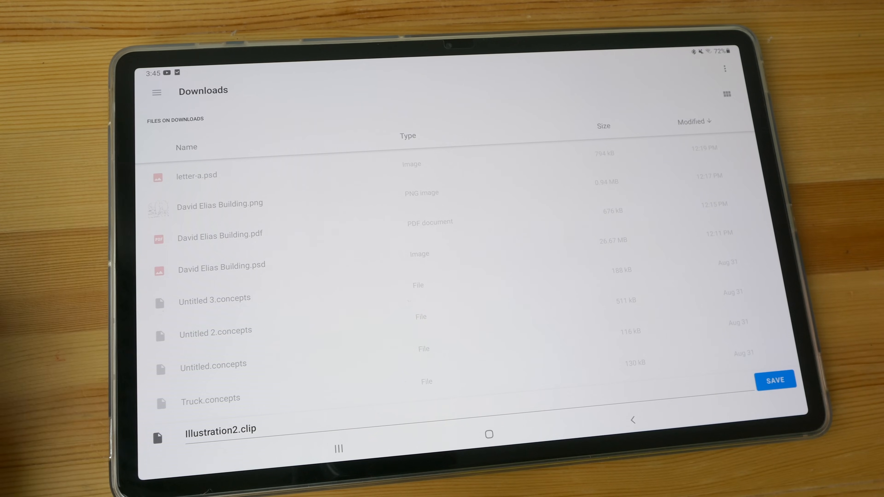
pyautogui.click(221, 436)
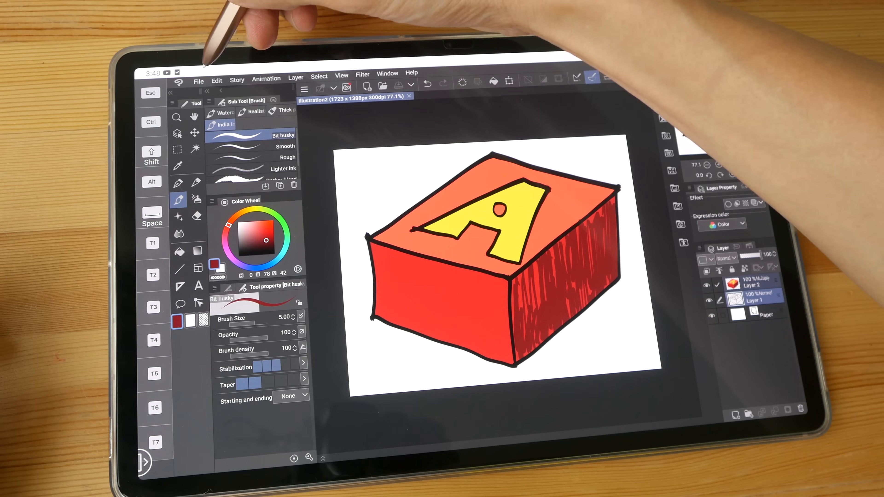
# From File > Open, bring up the import options to add letter-a.psd to the file list
pyautogui.click(198, 81)
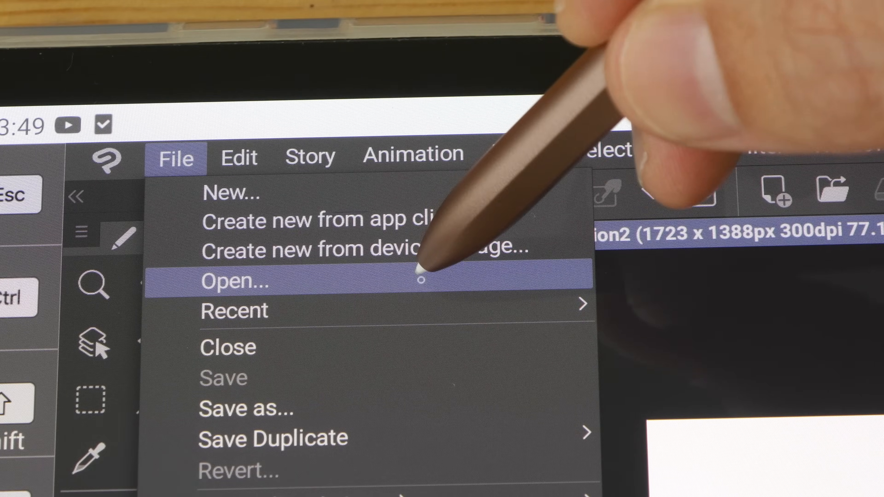
pyautogui.click(233, 284)
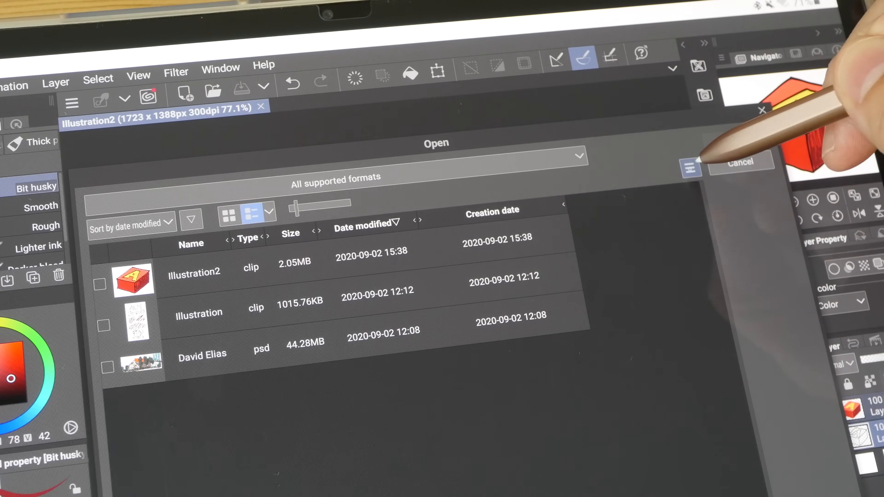
pyautogui.click(691, 169)
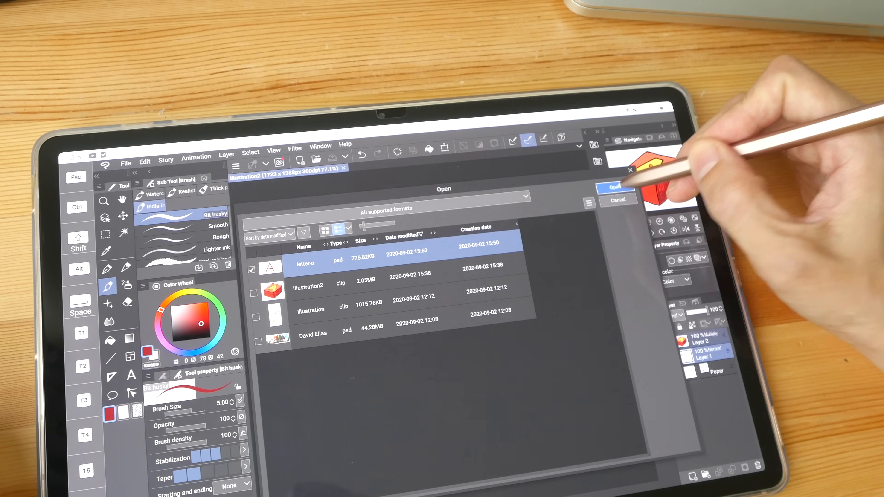
# Open letter-a.psd and paint a short red stroke beside the A
pyautogui.click(615, 187)
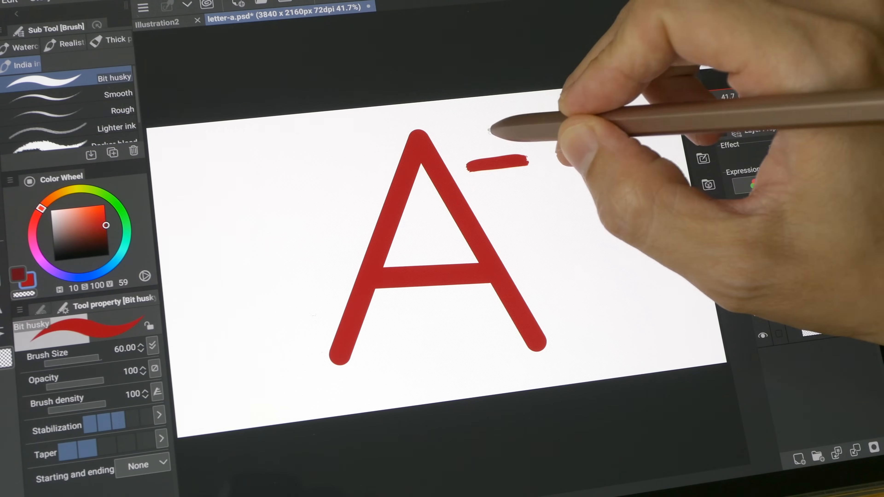
pyautogui.moveTo(495, 141); pyautogui.dragTo(495, 186)
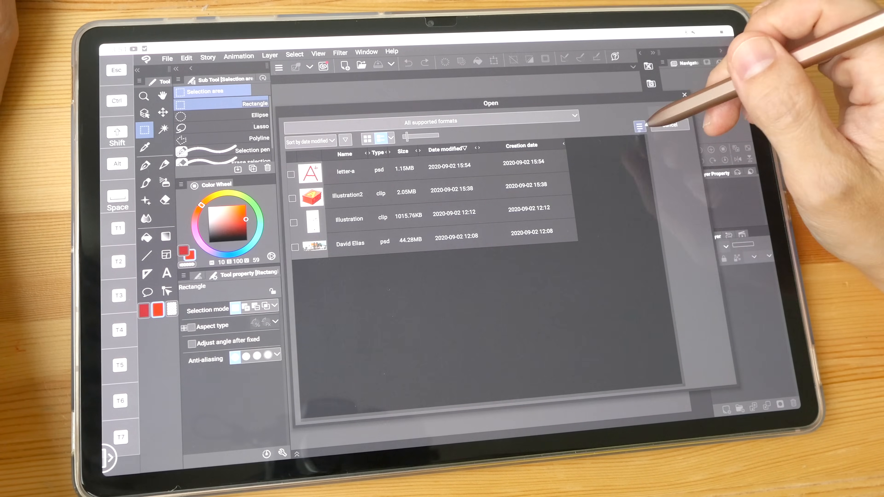
# Import the PSD again and open the clean copy letter-a_2.psd
pyautogui.click(640, 125)
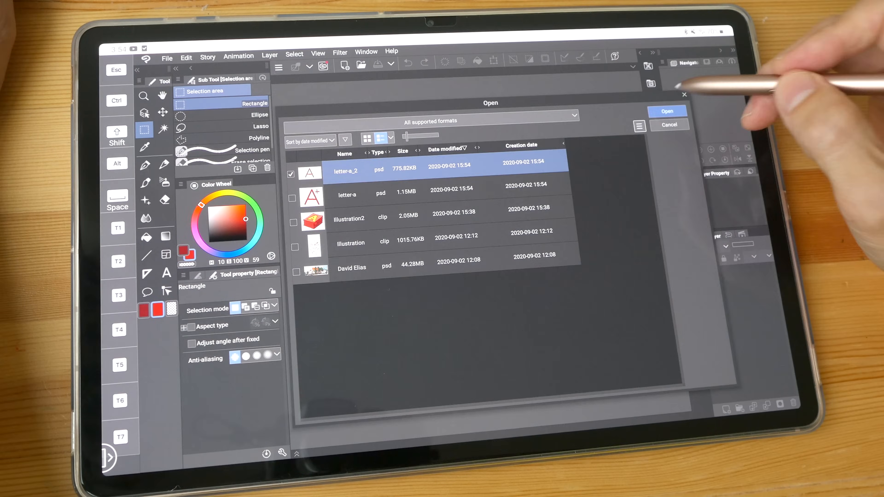
pyautogui.click(668, 111)
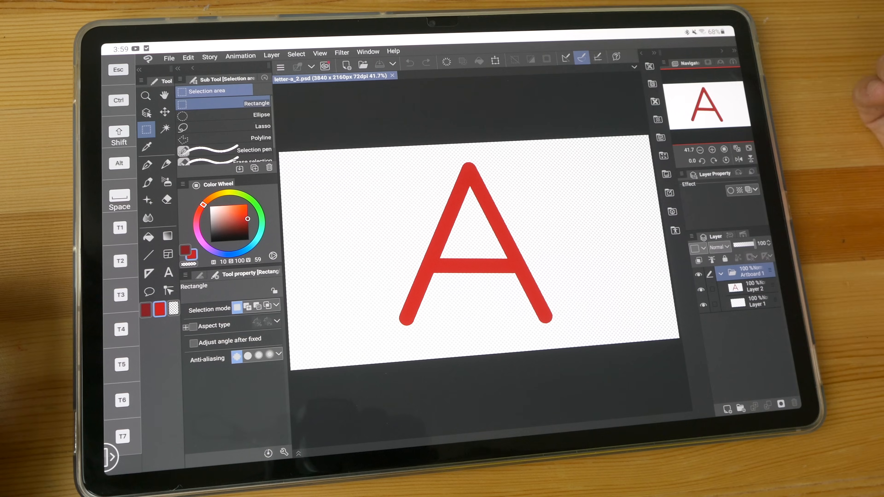
# From the Clip Studio logo menu, view the Purchase app / Check grade or payment plan page
pyautogui.click(169, 58)
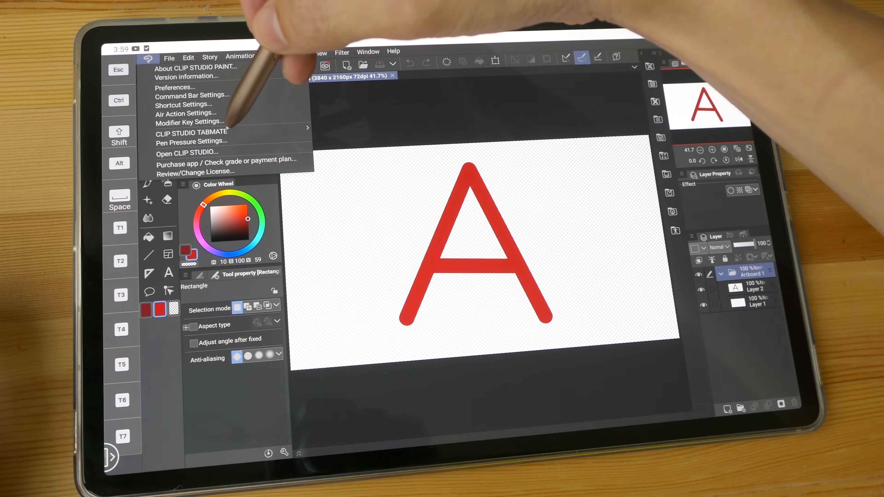
pyautogui.moveTo(226, 163)
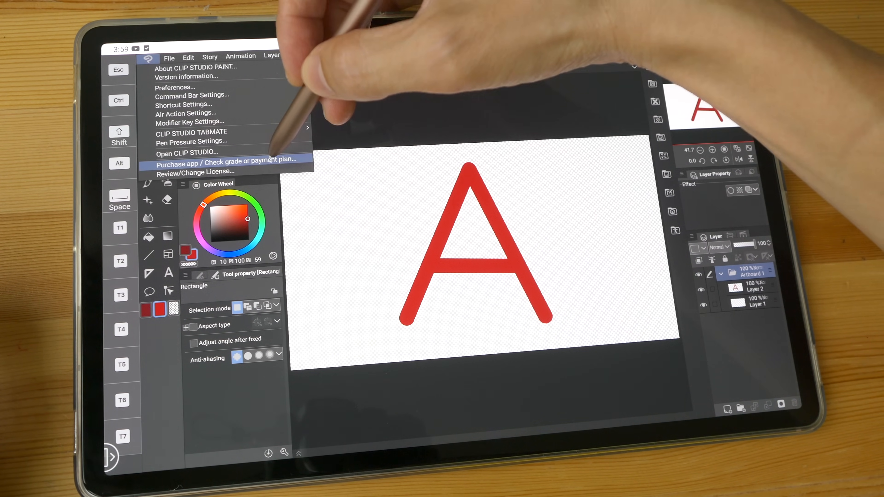
pyautogui.click(225, 165)
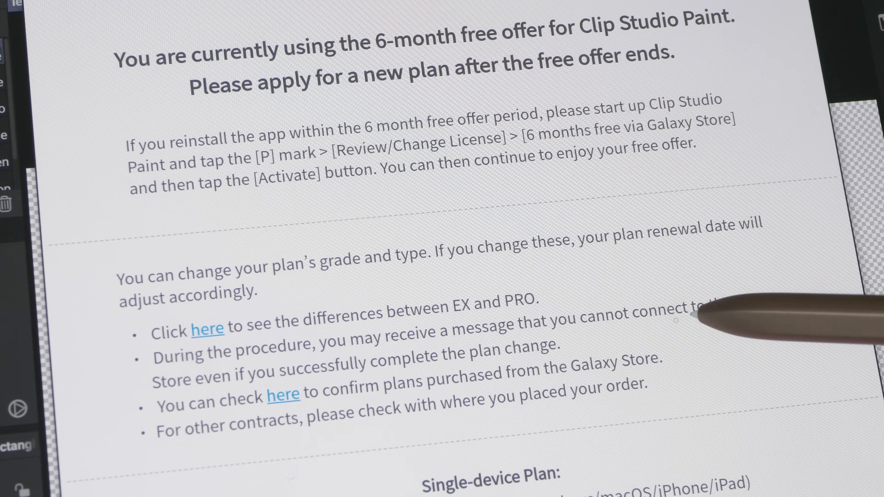
pyautogui.scroll(-3)
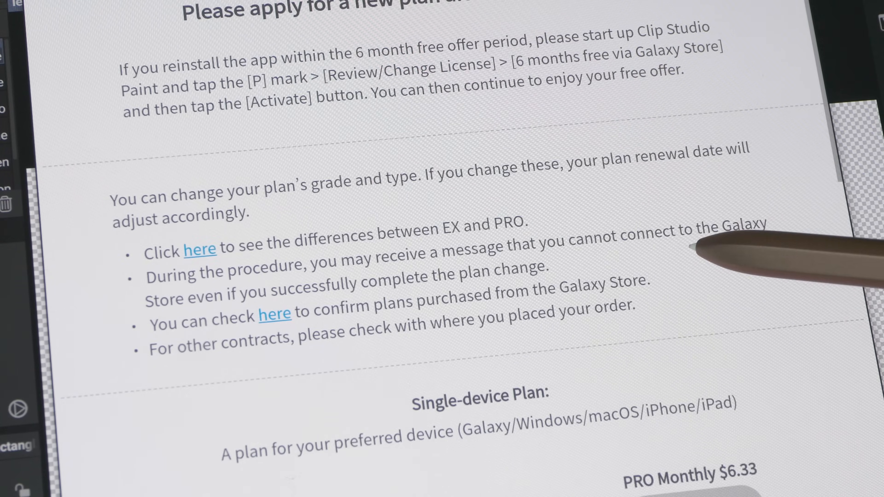
pyautogui.scroll(-3)
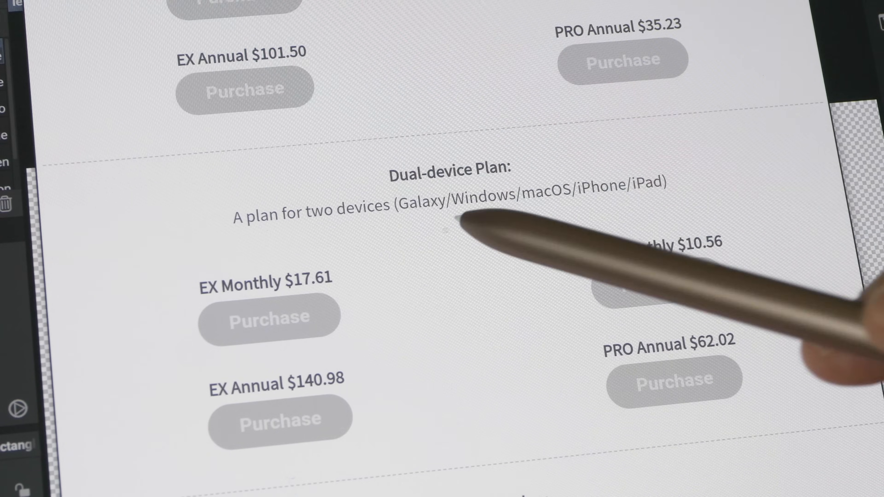
pyautogui.scroll(-3)
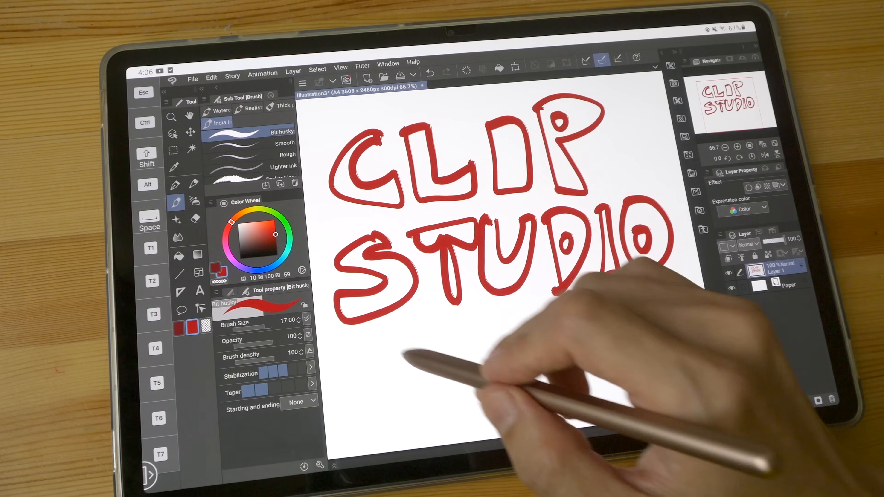
# Draw the outline of a red P below STUDIO with the Bit husky pen
pyautogui.moveTo(389, 344); pyautogui.dragTo(429, 406)
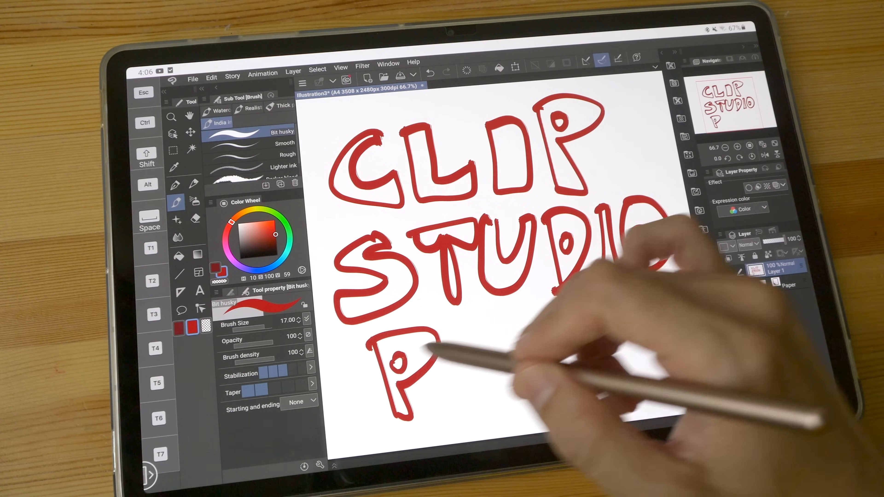